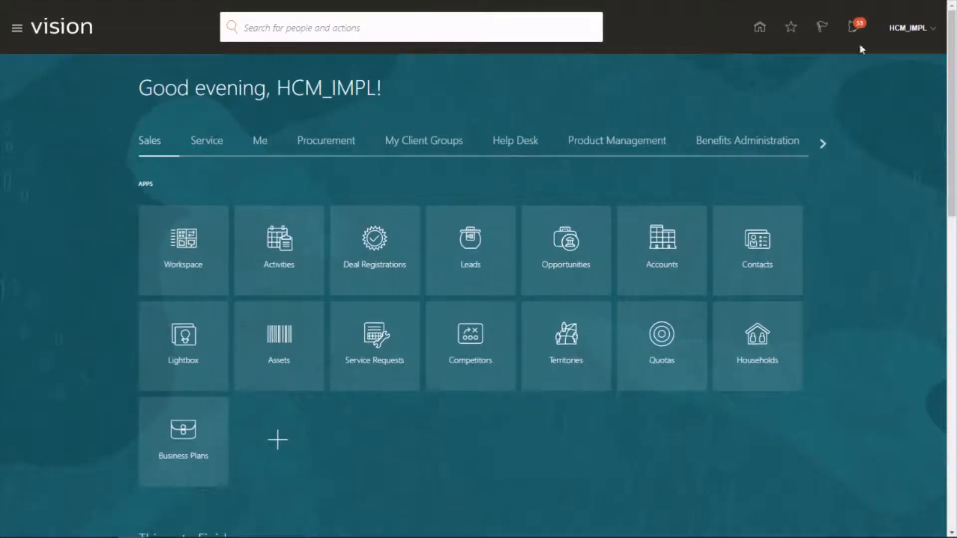
Step: Navigate from the home page into Setup and Maintenance with the setup tasks panel showing
click(909, 28)
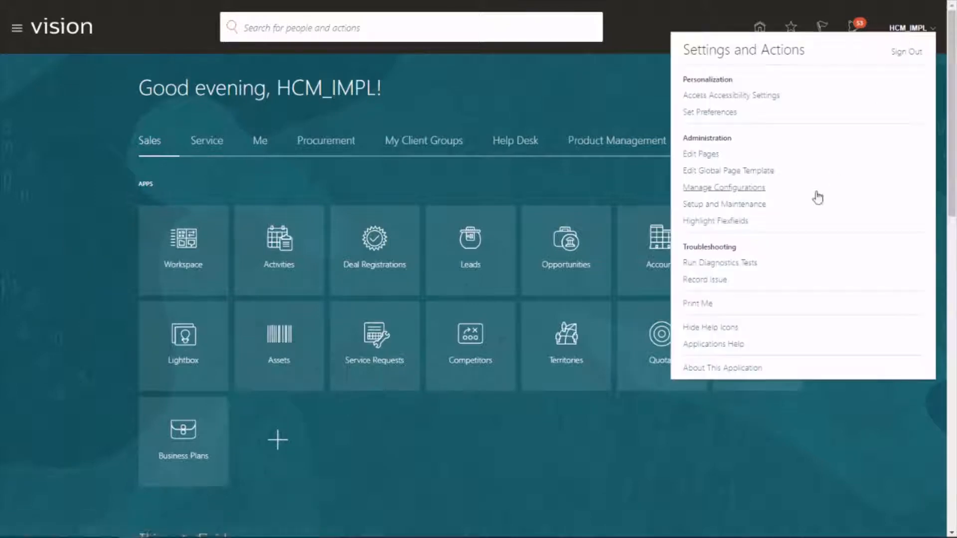
click(723, 204)
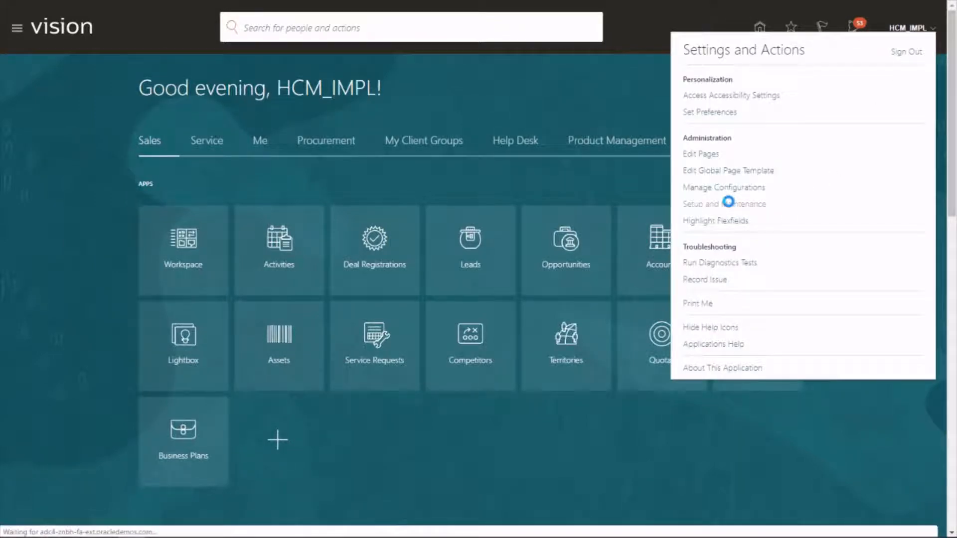
click(722, 203)
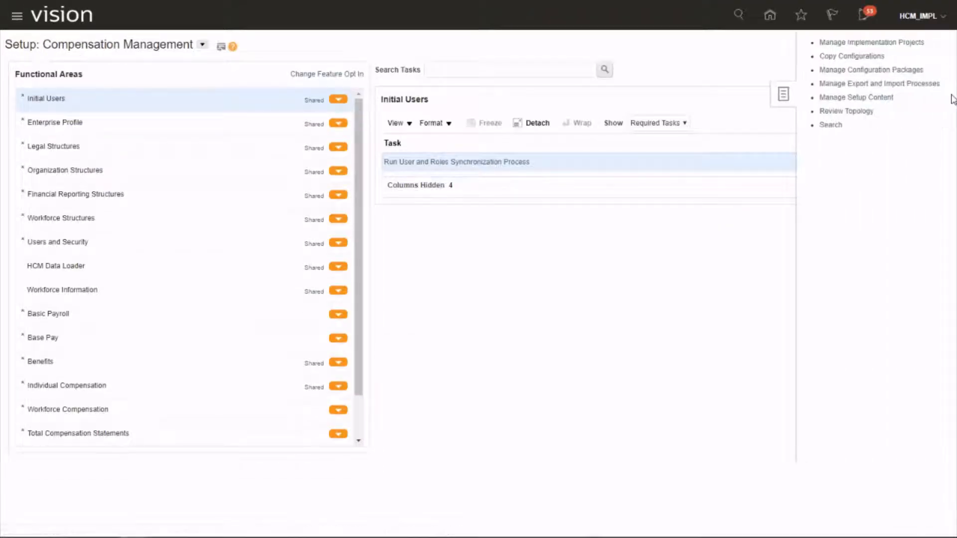
Step: Open the BMW implementation project from the Manage Implementation Projects list
click(871, 42)
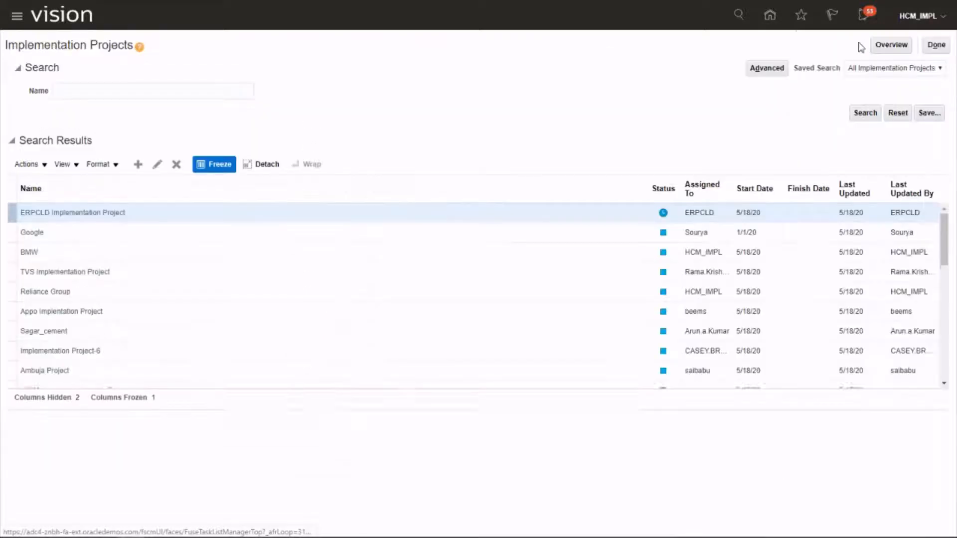
click(29, 252)
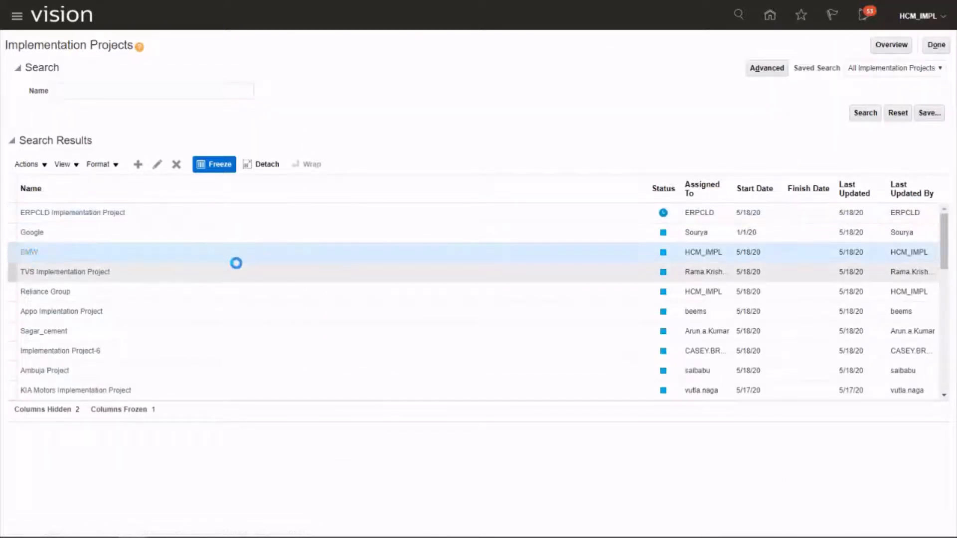
double_click(28, 252)
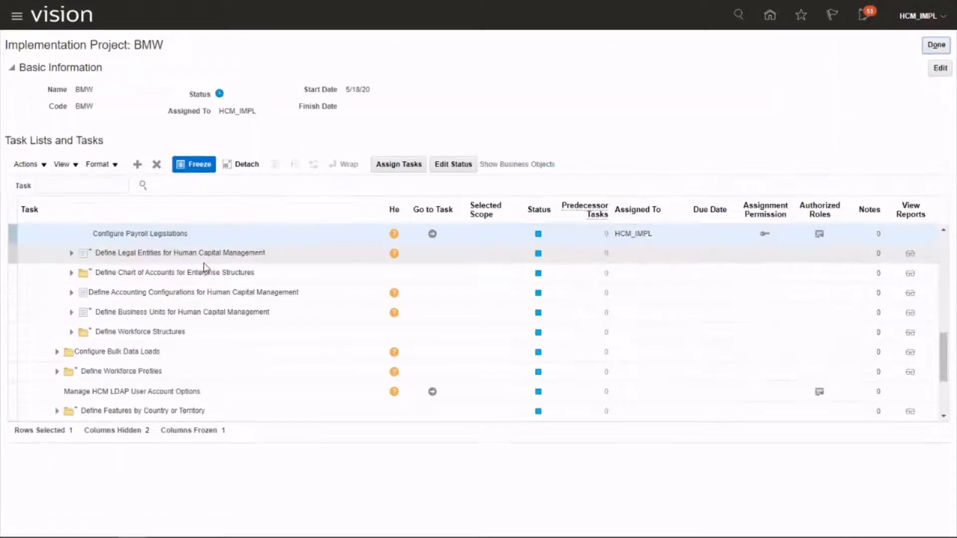
Step: Search the project's tasks for 'Manage Banks' and view it in its task hierarchy
click(81, 186)
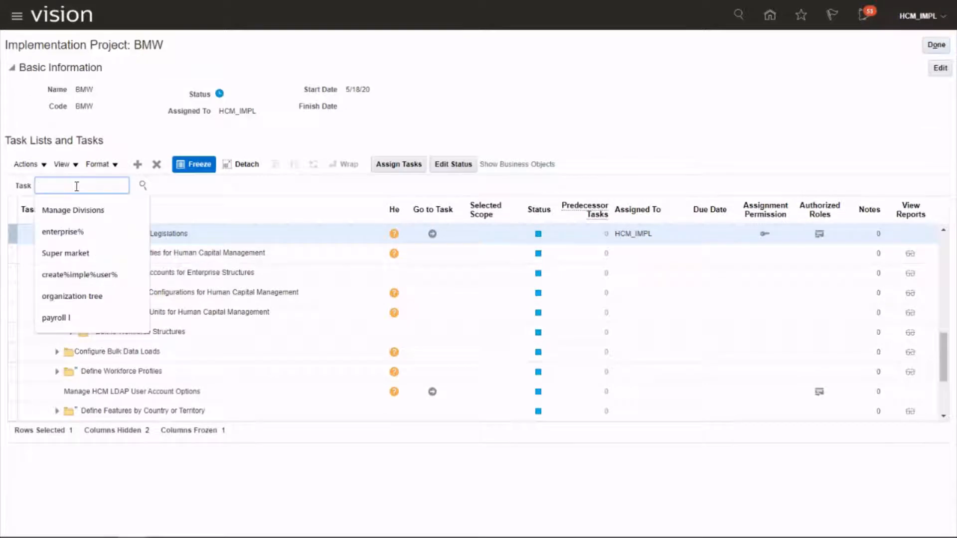
text(Manage Banks)
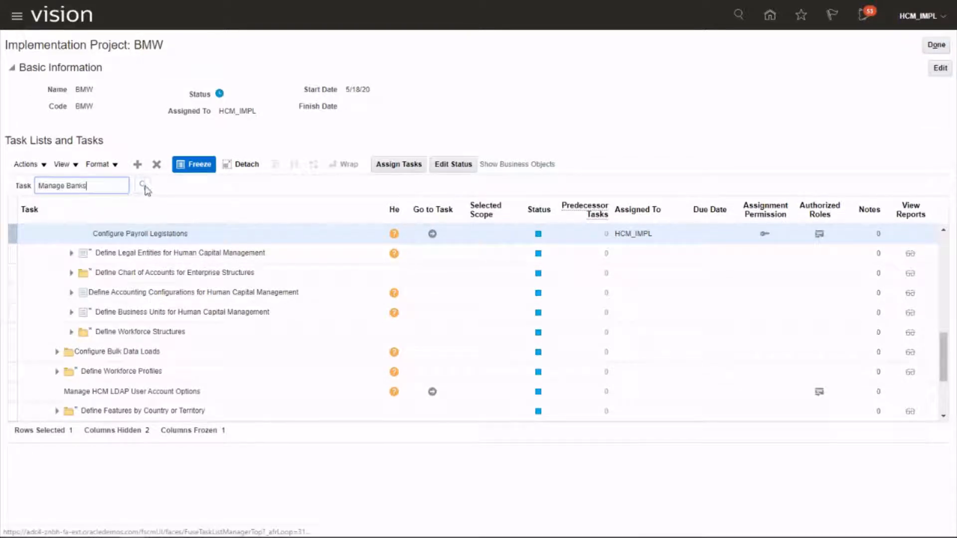
click(143, 186)
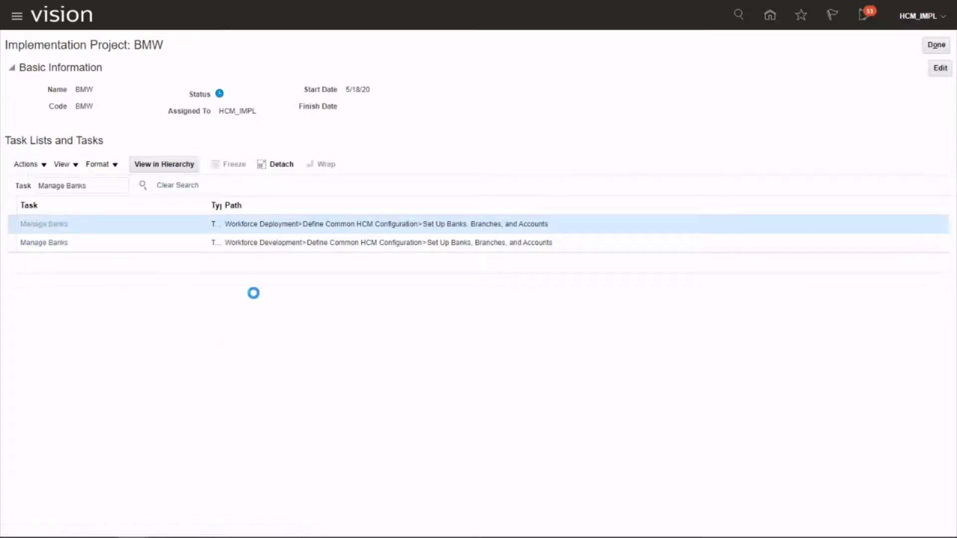
click(162, 165)
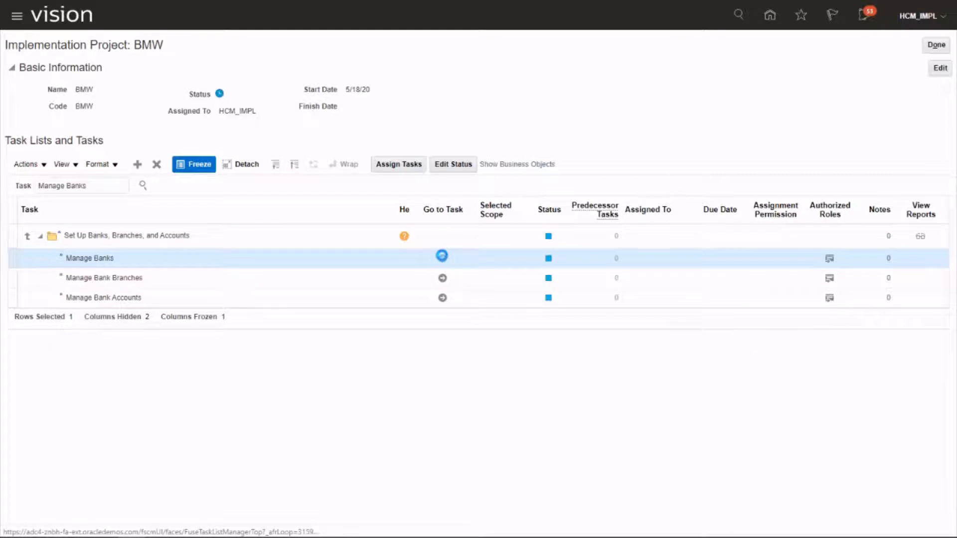
Step: Start a new bank via Manage Banks with country United Kingdom and bank name Lloyds
click(441, 256)
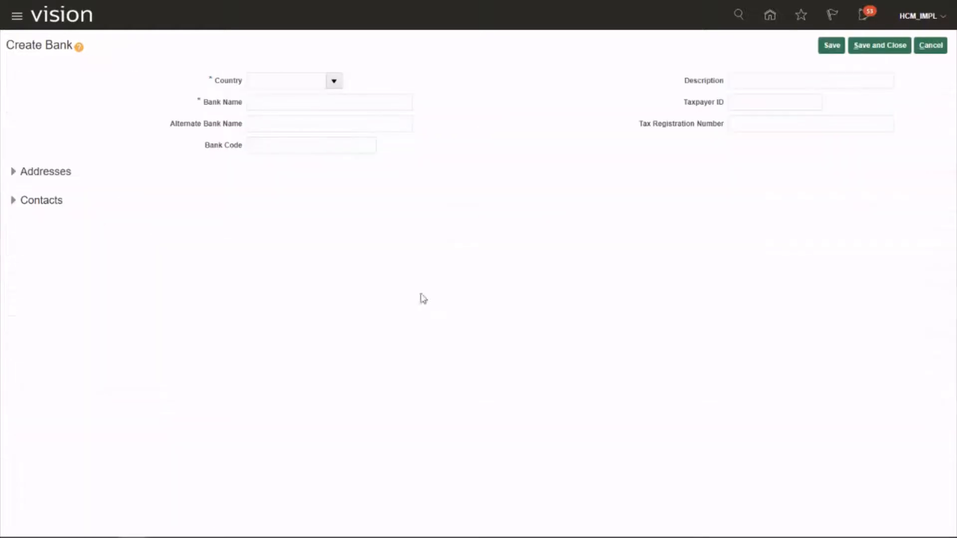
click(333, 79)
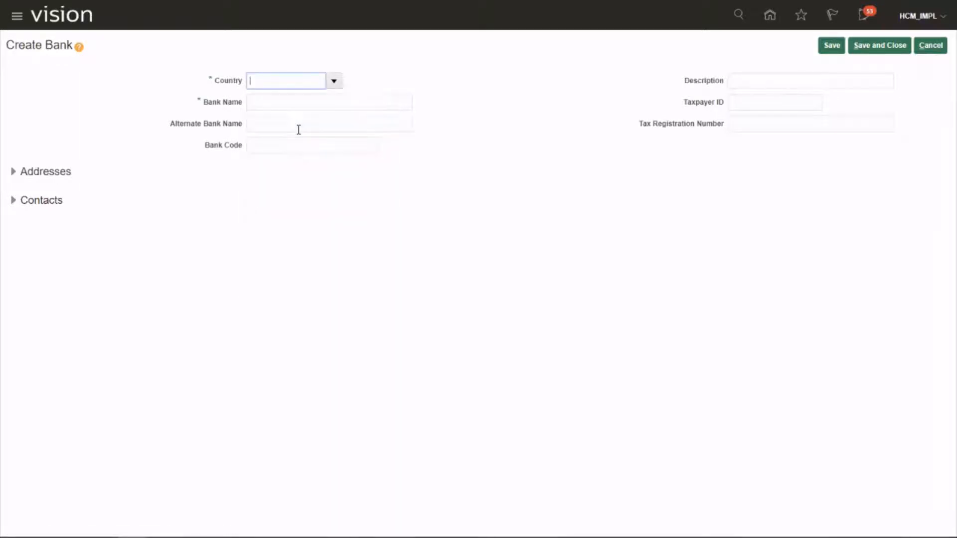
text(United Kingdom)
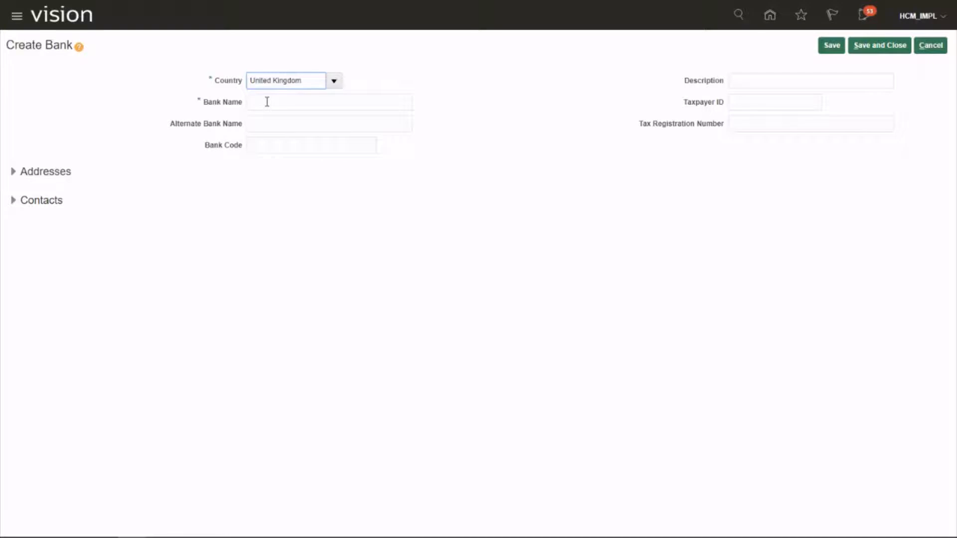
click(329, 102)
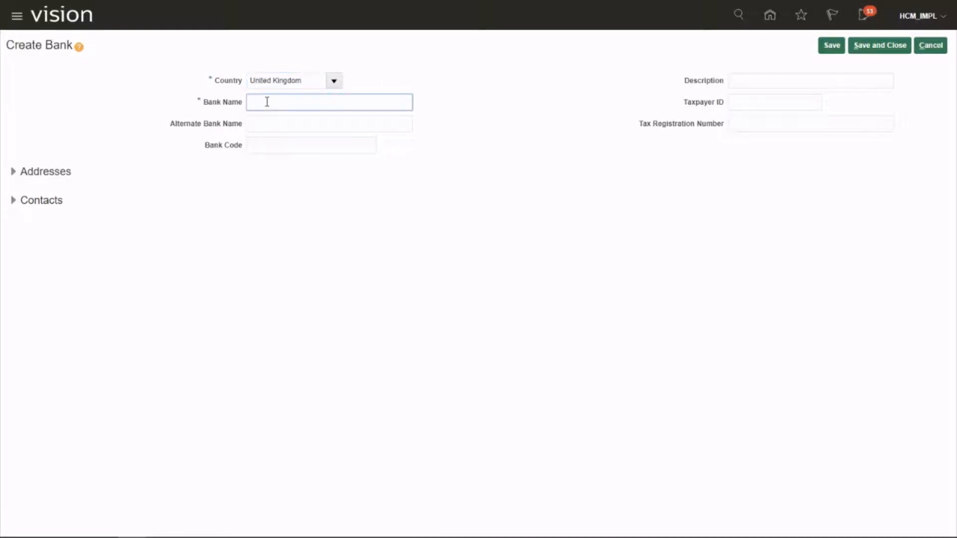
text(L)
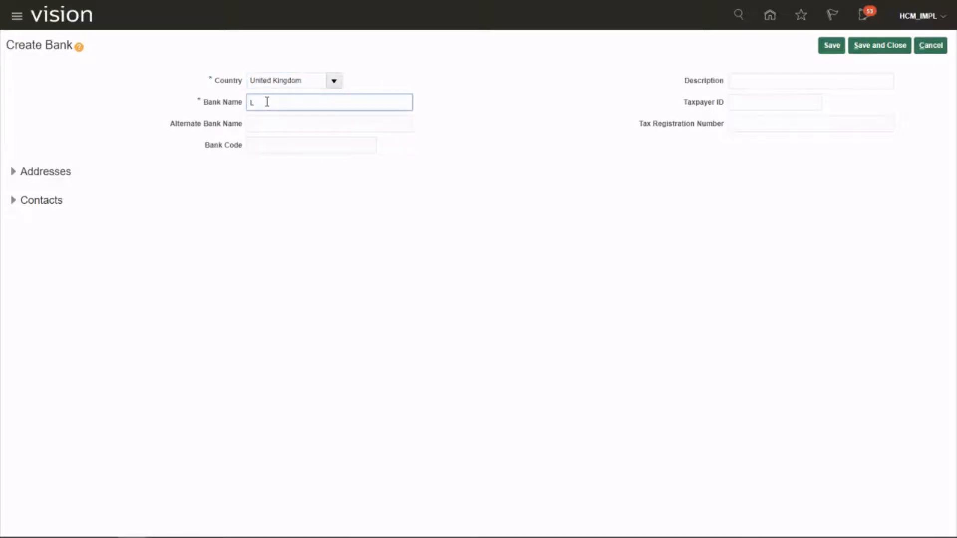
text(loyds)
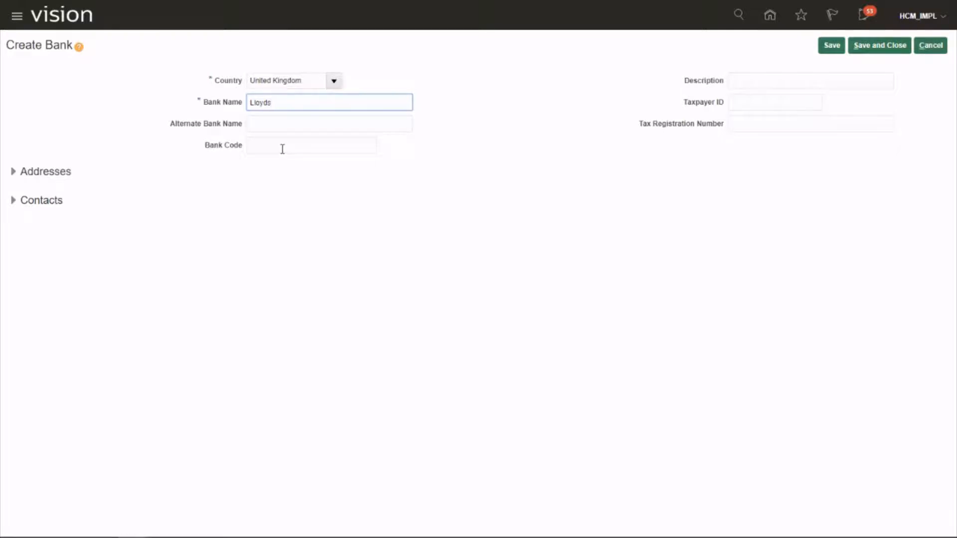
double_click(260, 101)
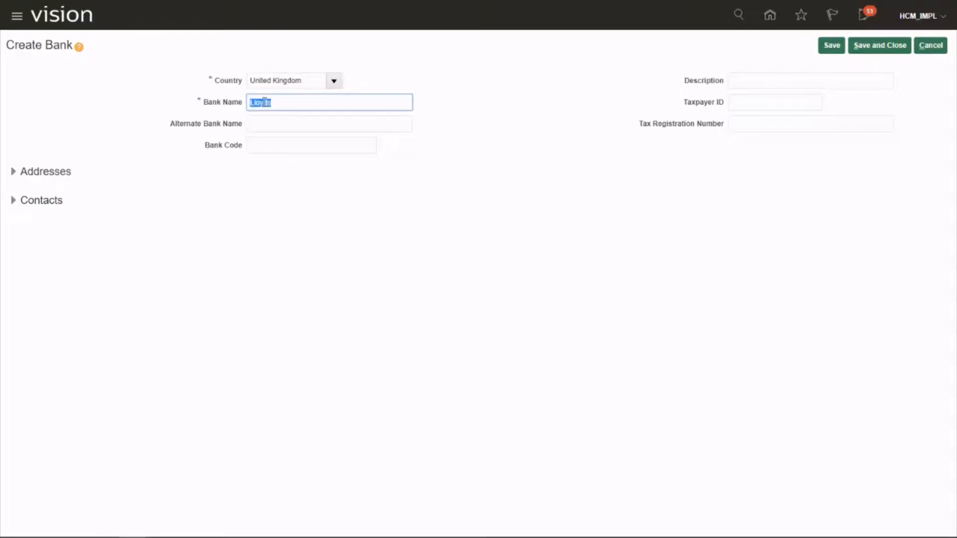
Step: Enter the description Lloyds and expand the empty Addresses section
click(810, 79)
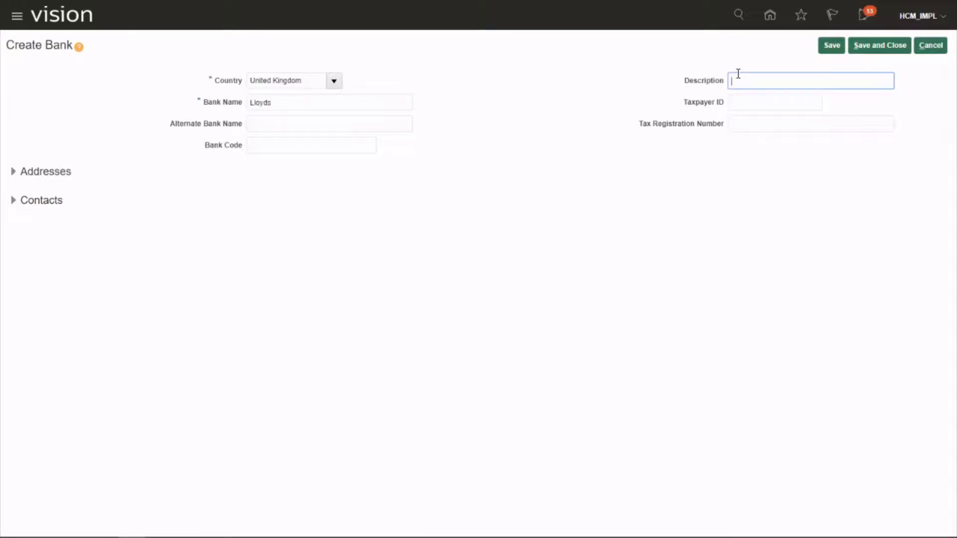
text(Lloyds)
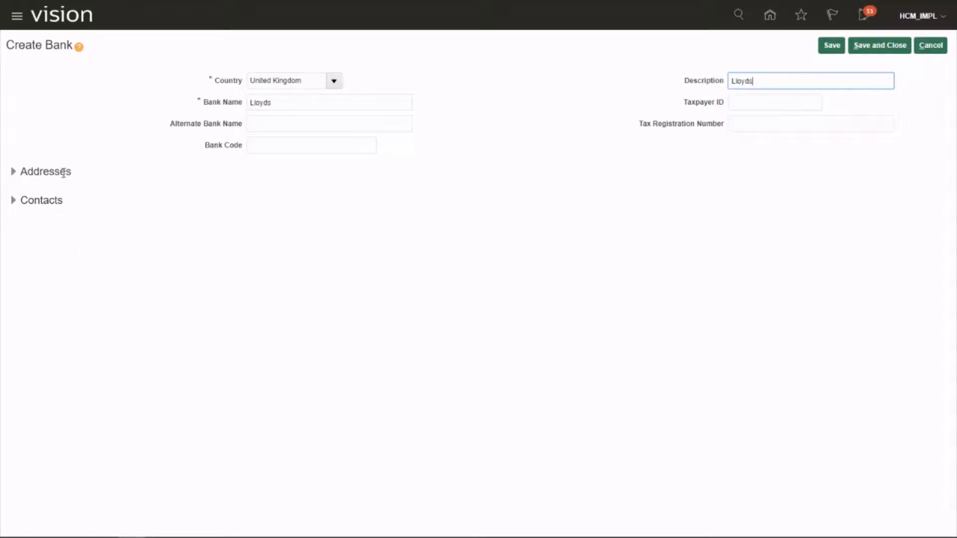
click(12, 172)
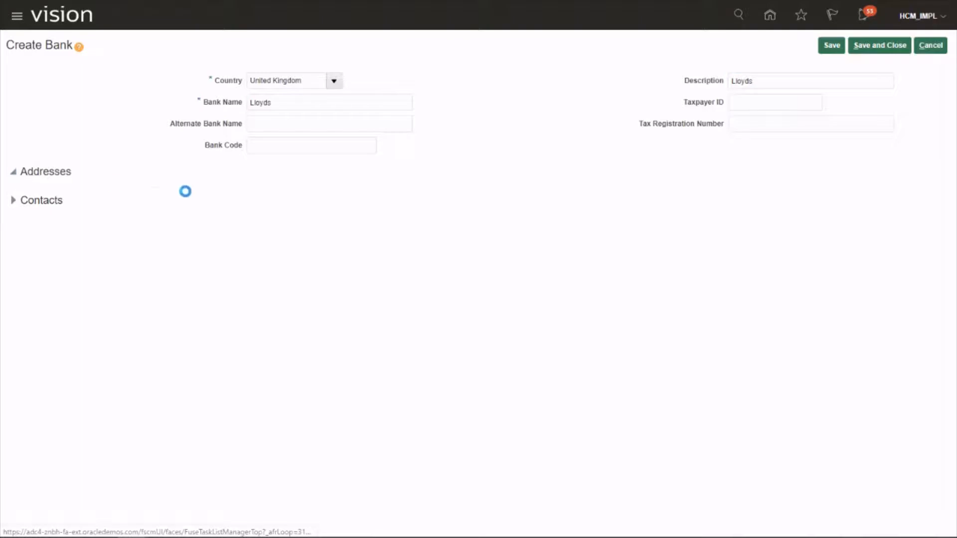
click(40, 171)
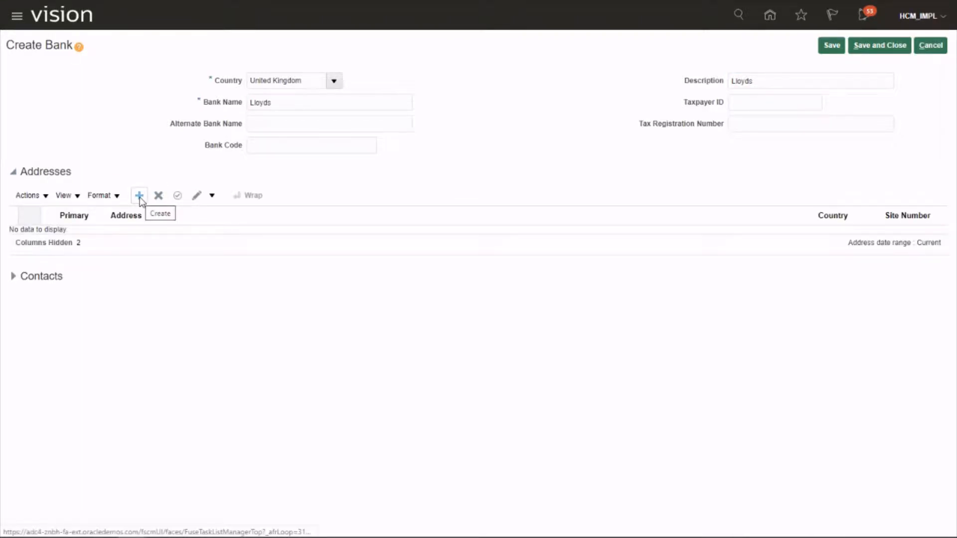
Step: Add a new United Kingdom address and look up postcode S5 7HA for Sheffield, South Yorkshire
click(140, 195)
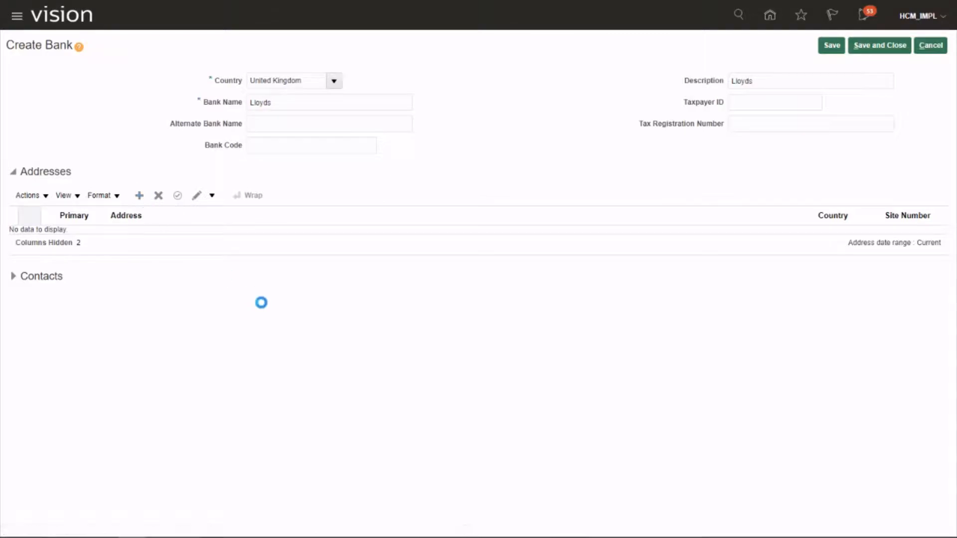
click(140, 196)
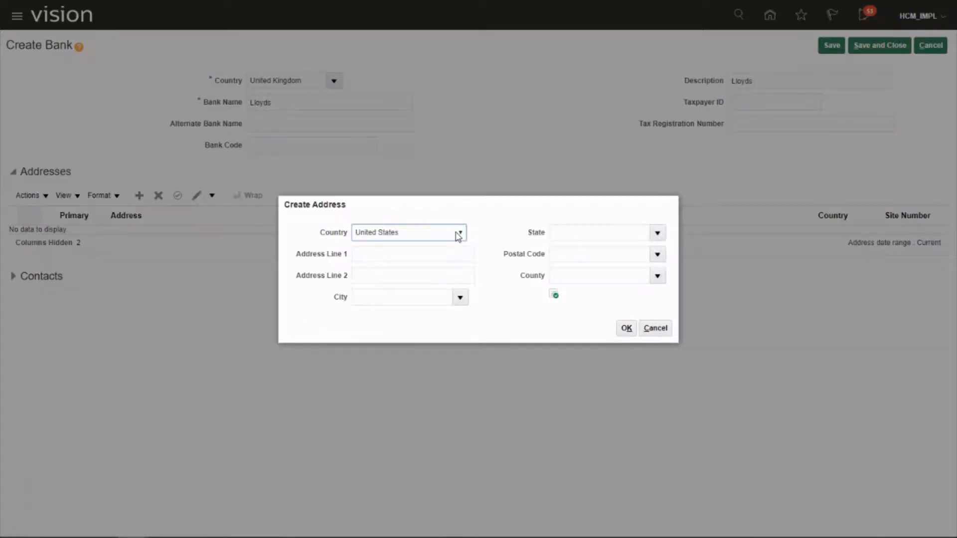
click(409, 233)
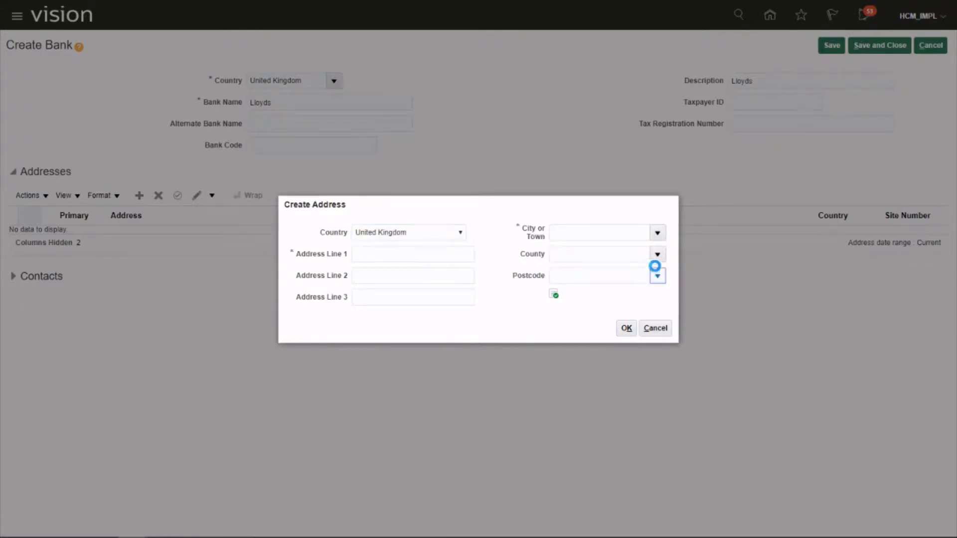
click(657, 275)
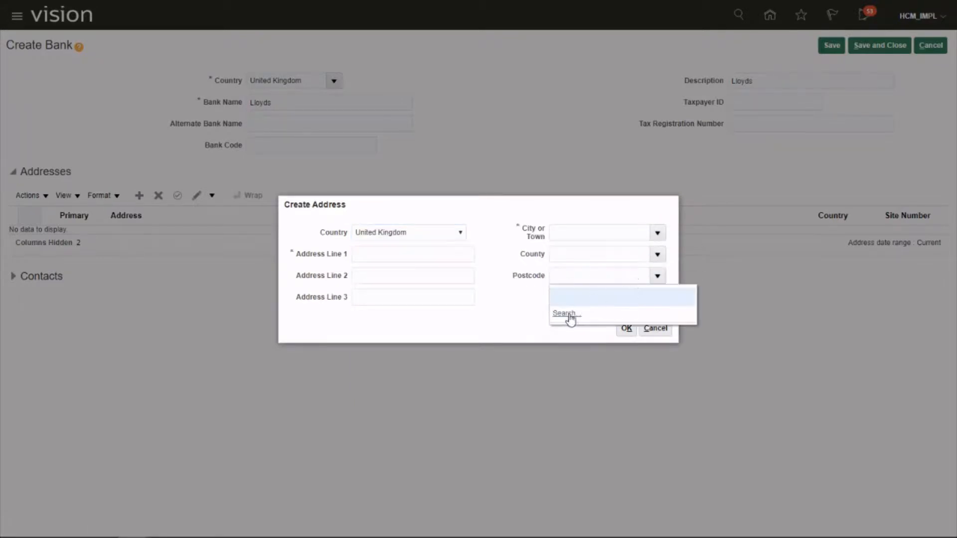
click(563, 313)
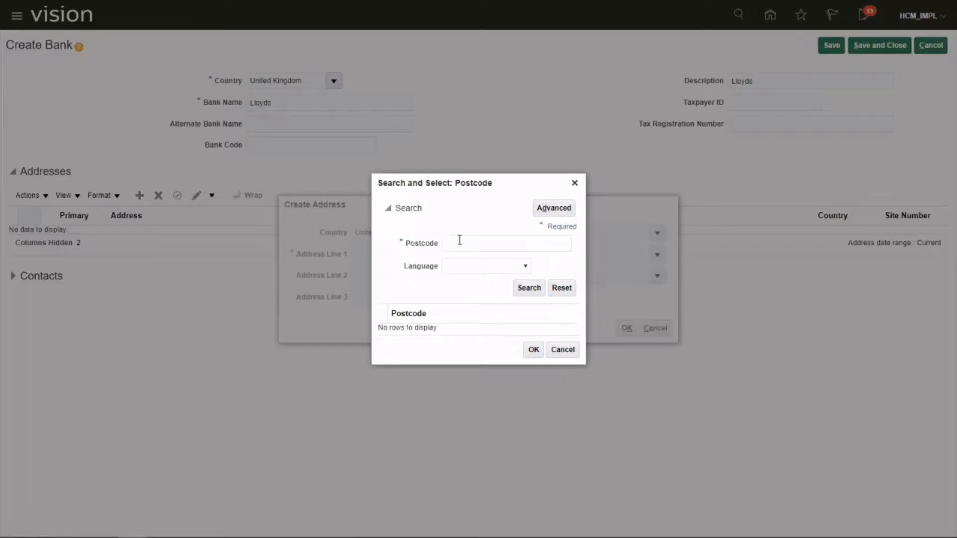
text(s)
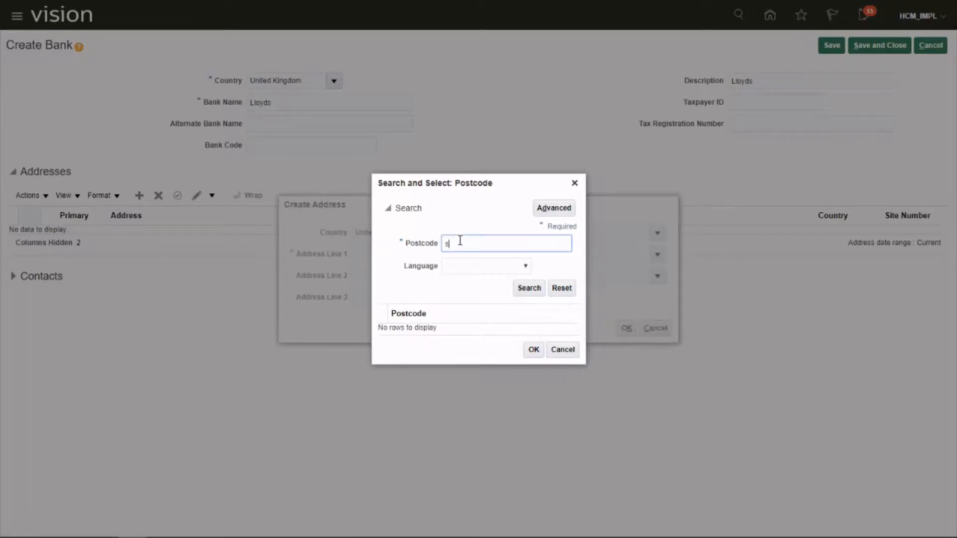
text(5 7ha)
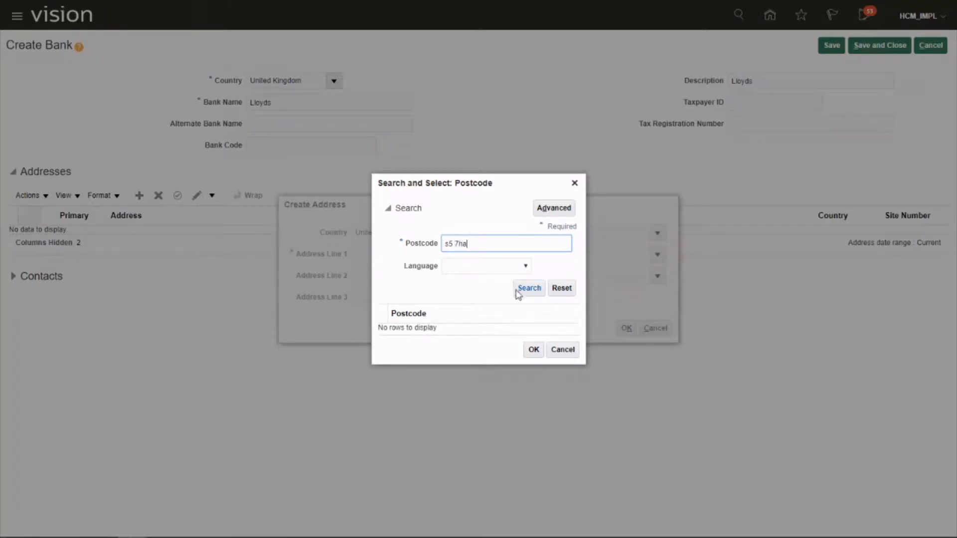
click(528, 287)
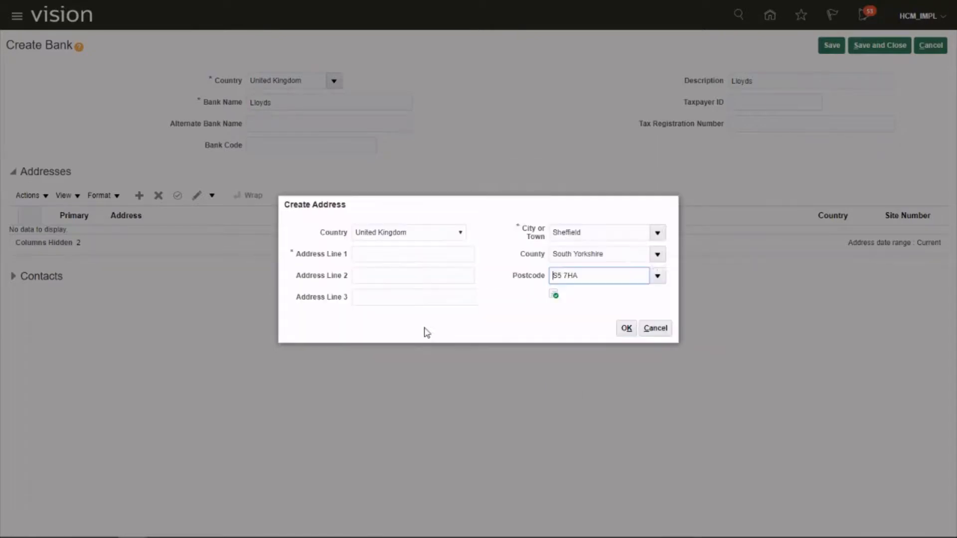
Step: Enter 100 as Address Line 1 and confirm the new address
text(100)
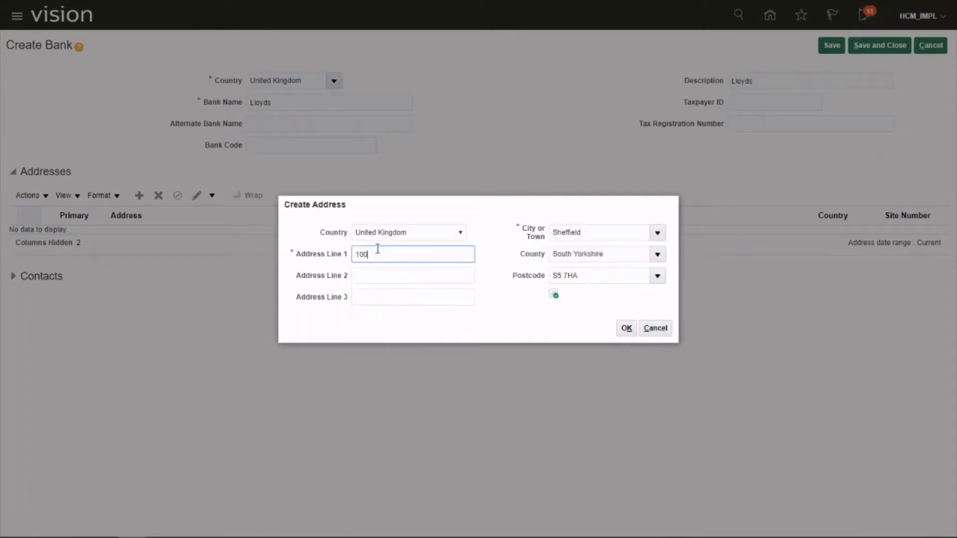
click(624, 328)
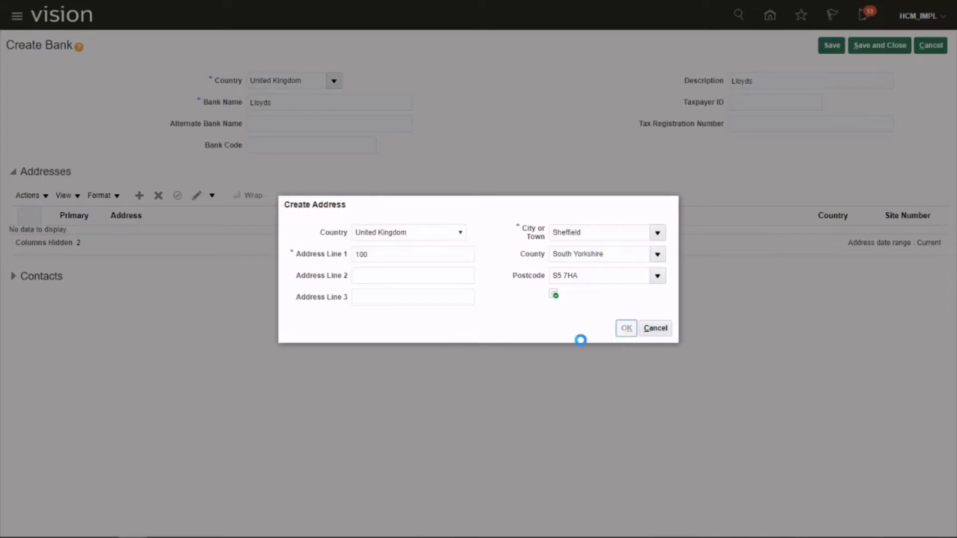
Step: Expand the Contacts section once the Sheffield address is saved
click(625, 328)
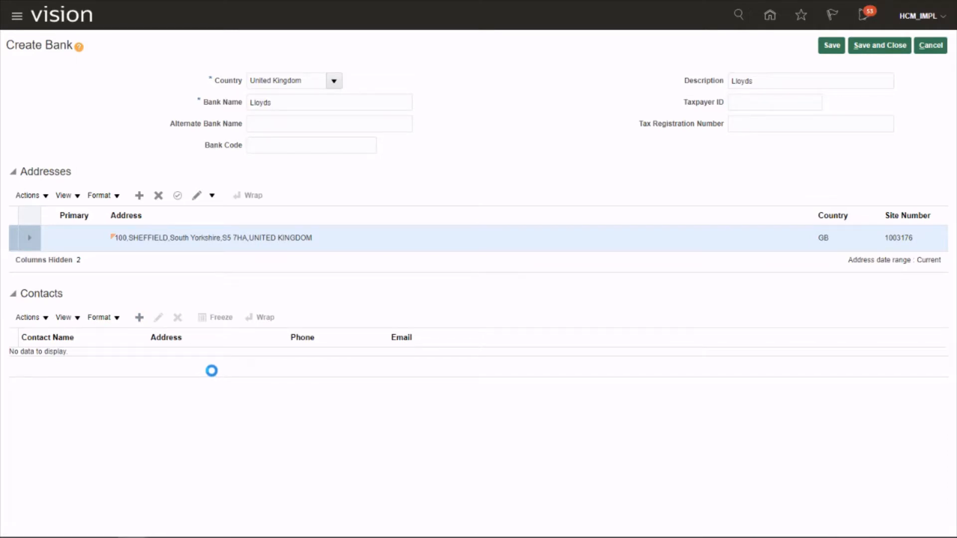
Step: Start and cancel a bank contact, then Save and Close the new Lloyds bank
click(139, 316)
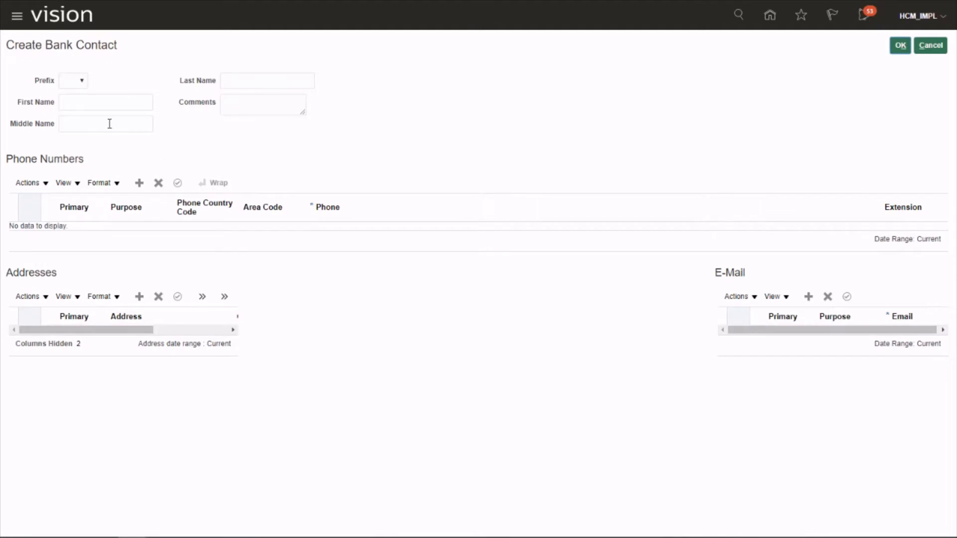
mouse_move(203, 99)
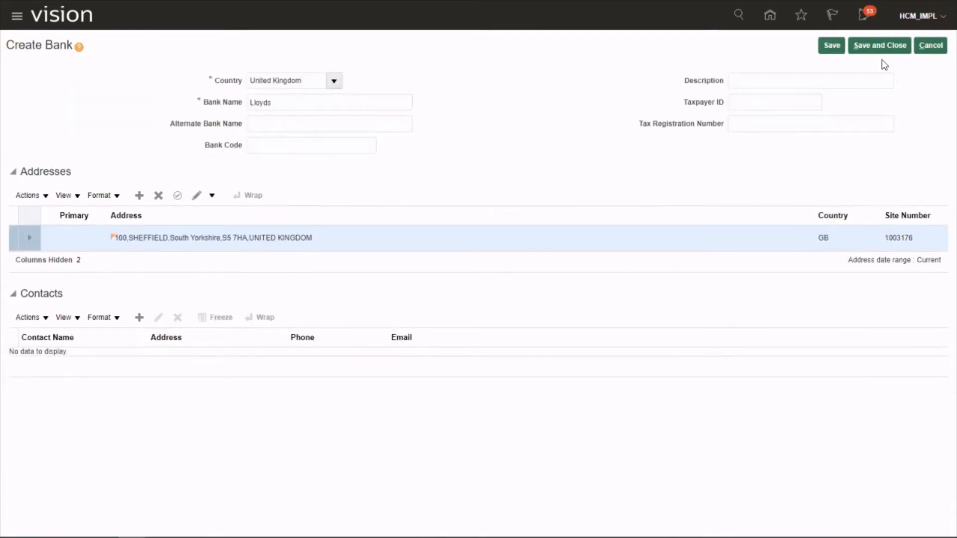
click(879, 45)
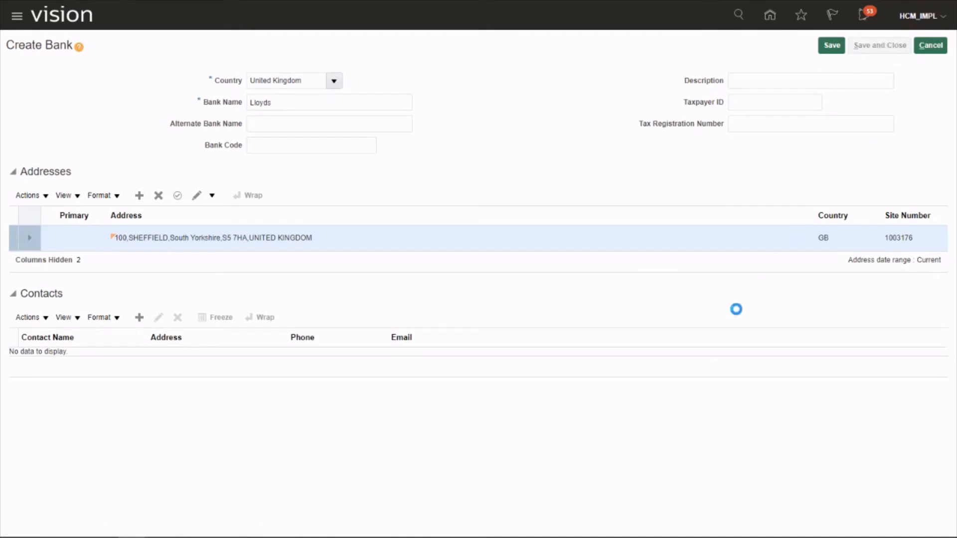